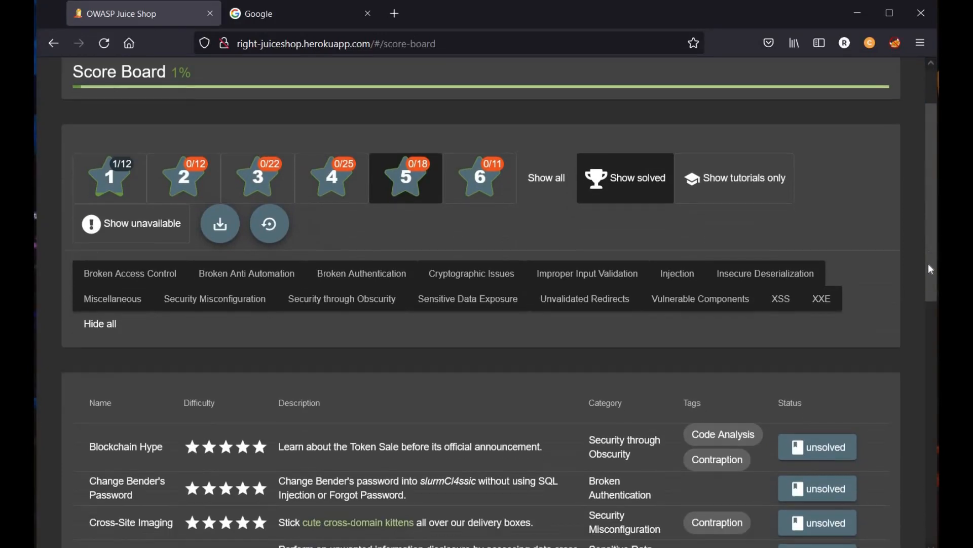
Step: Return to the product listing, select the 'burp' FoxyProxy profile, and switch the shop to Deutsch
scroll("down", 3)
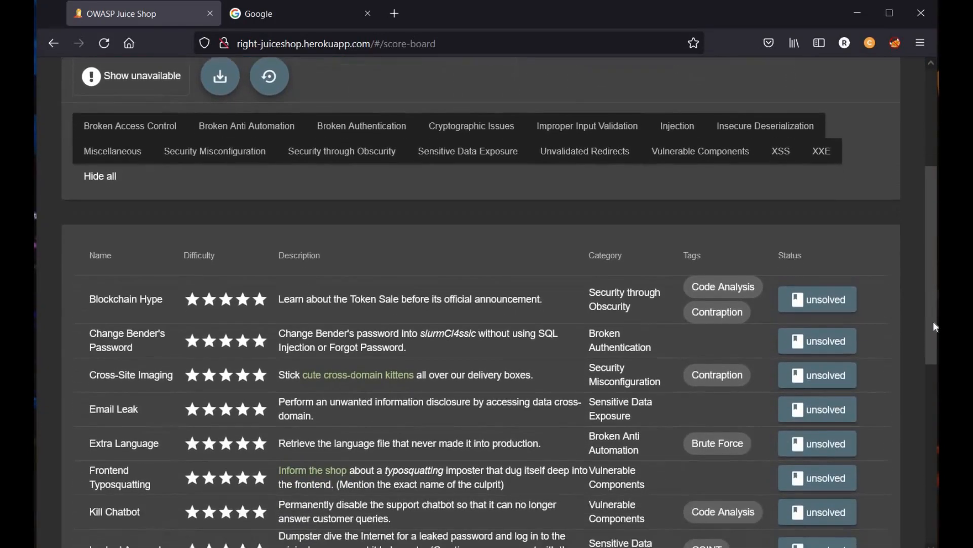
scroll("down", 3)
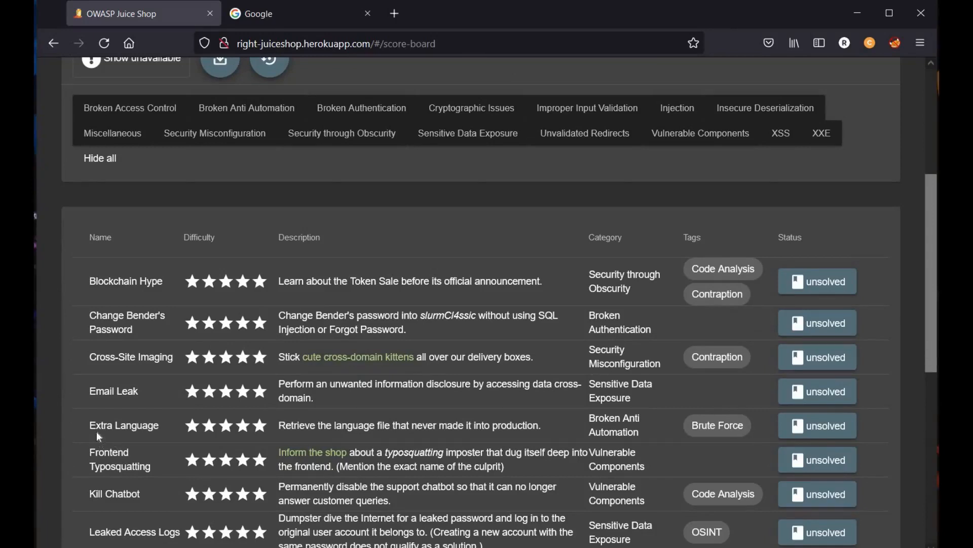
mouse_move(234, 442)
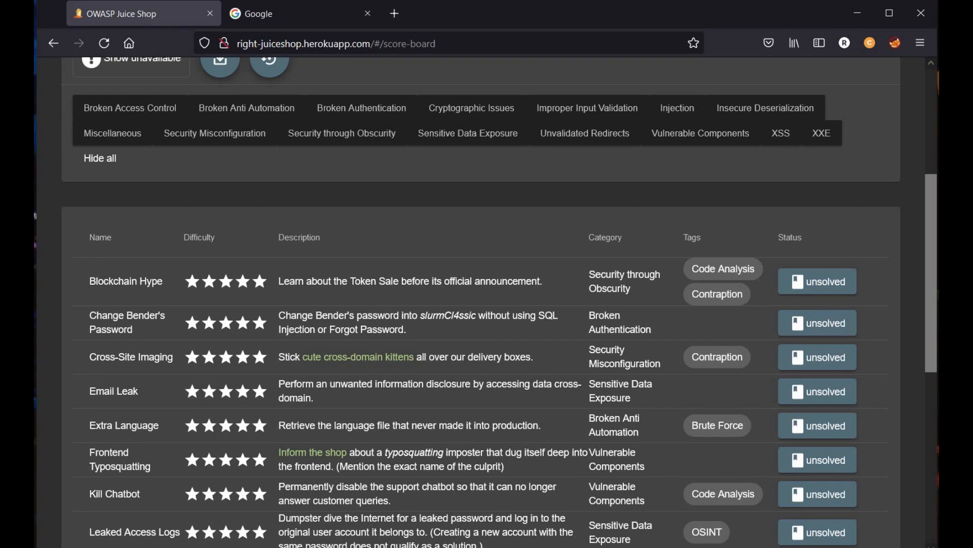
mouse_move(651, 440)
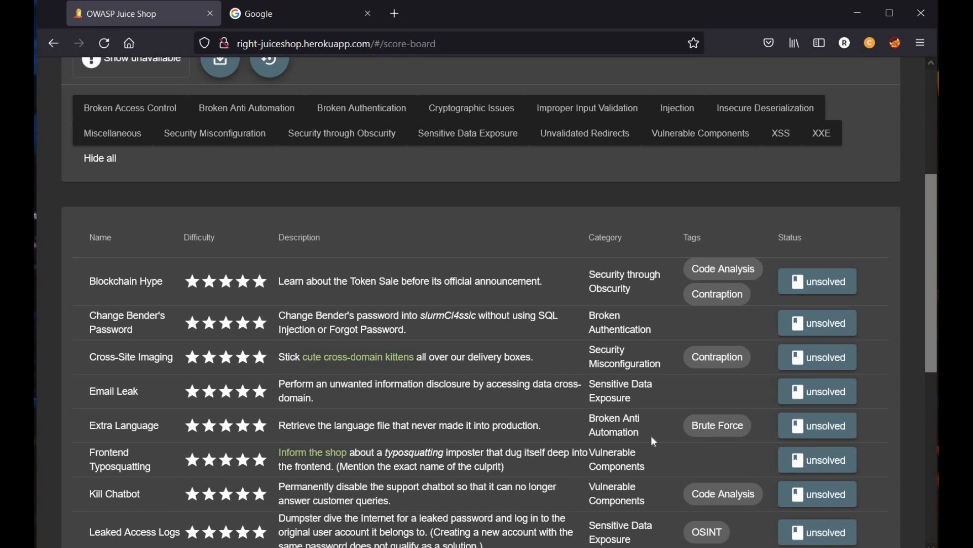
mouse_move(815, 438)
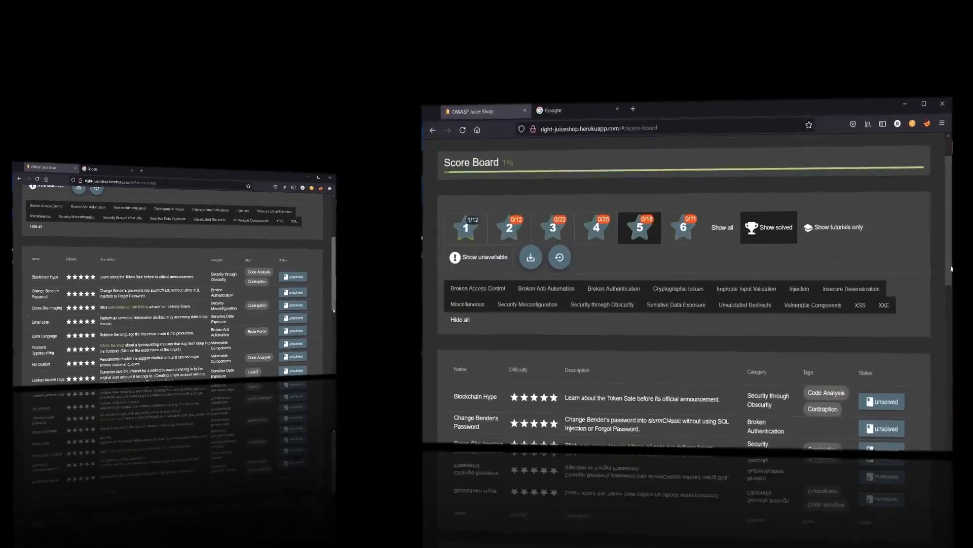
left_click(924, 103)
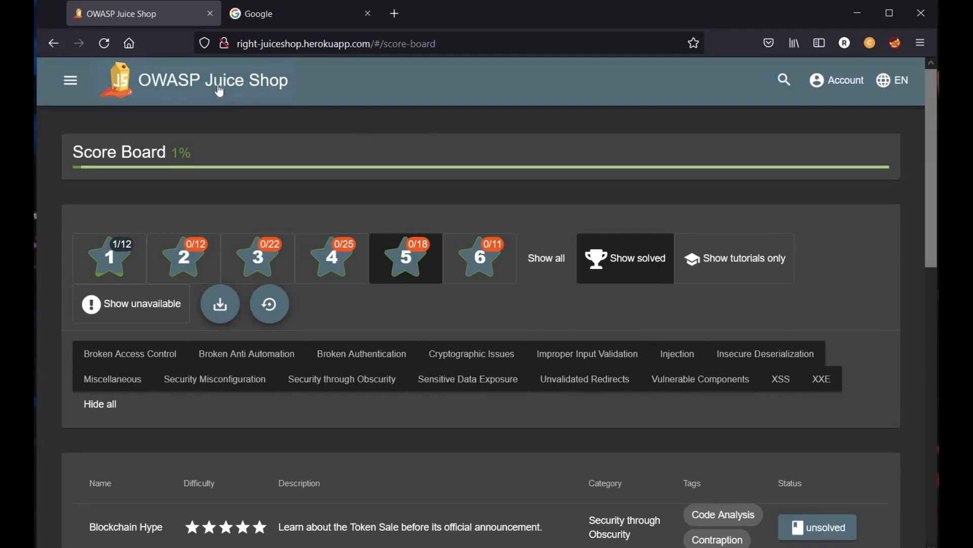
left_click(211, 80)
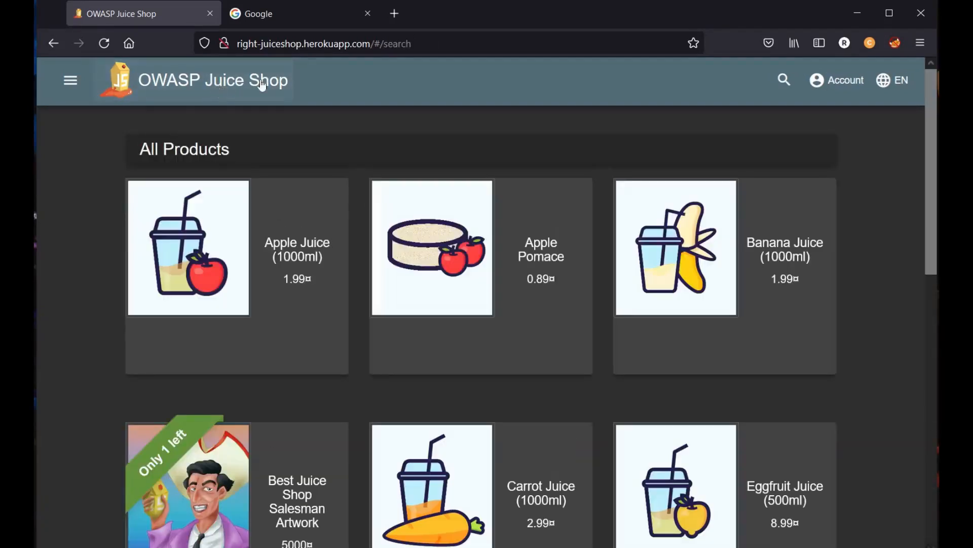
mouse_move(621, 148)
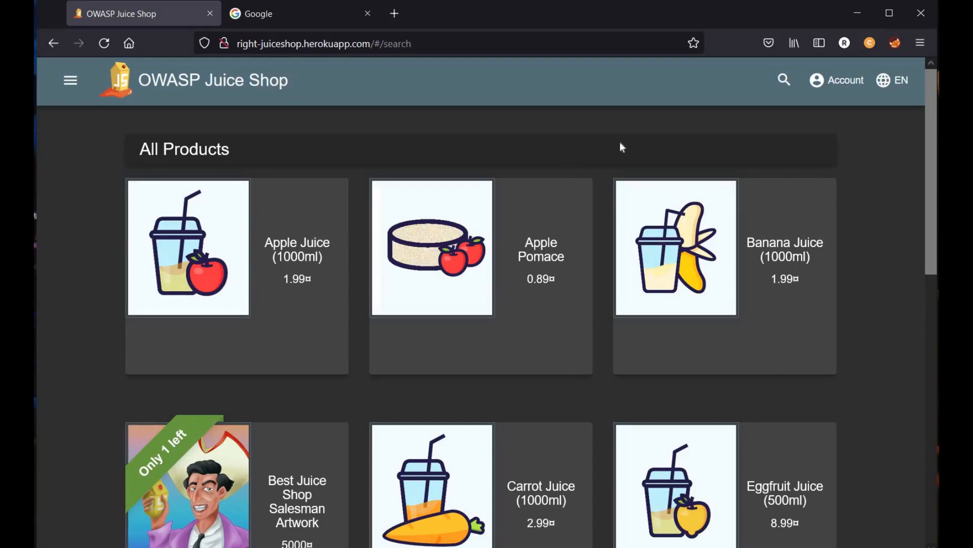
left_click(894, 42)
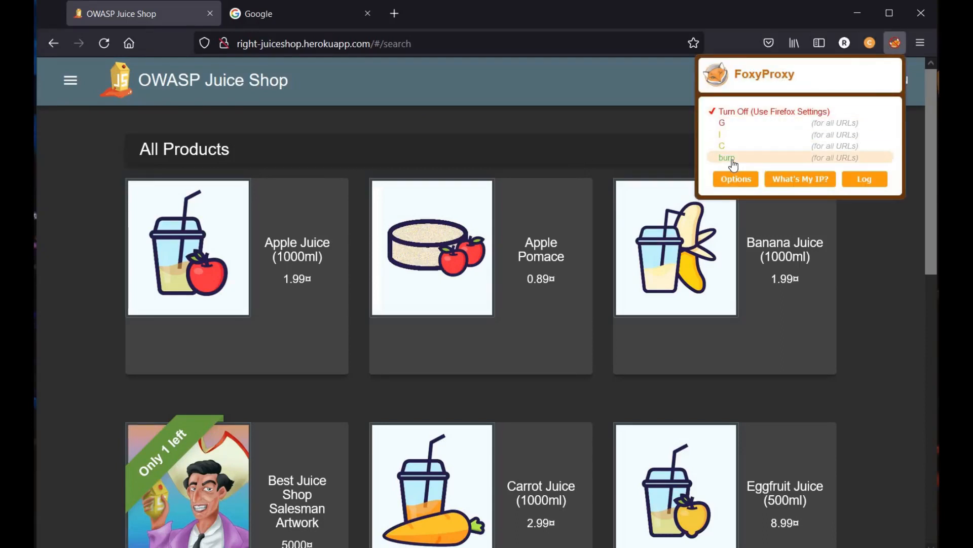
left_click(726, 157)
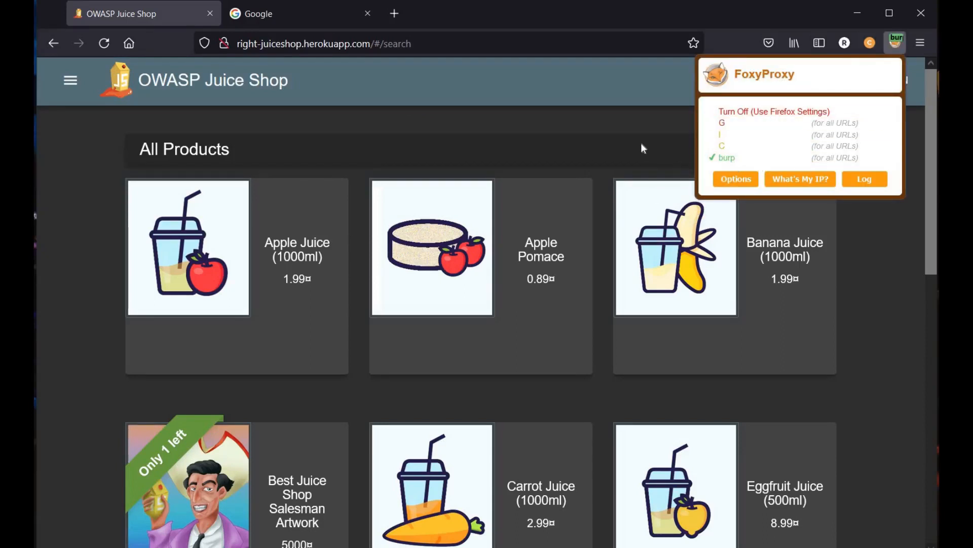
left_click(81, 539)
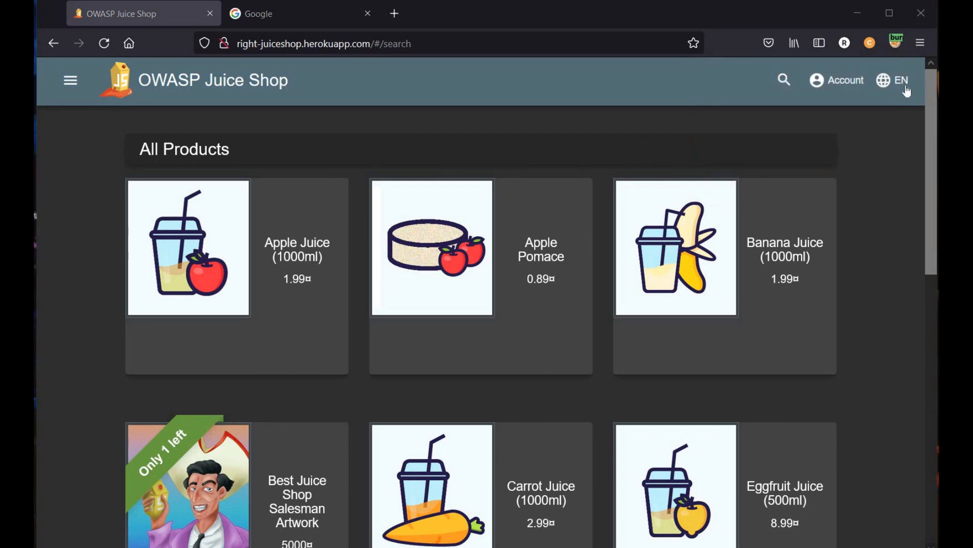
left_click(893, 79)
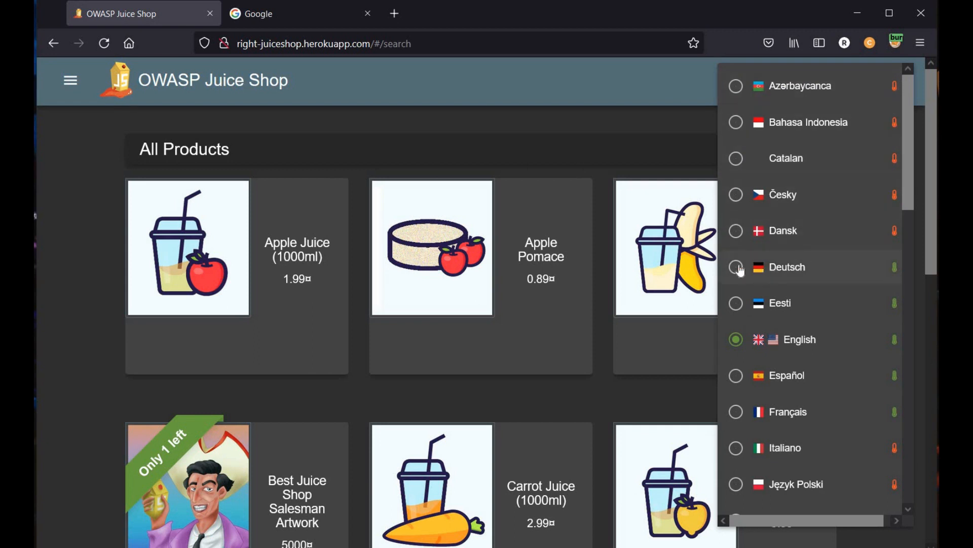
left_click(786, 267)
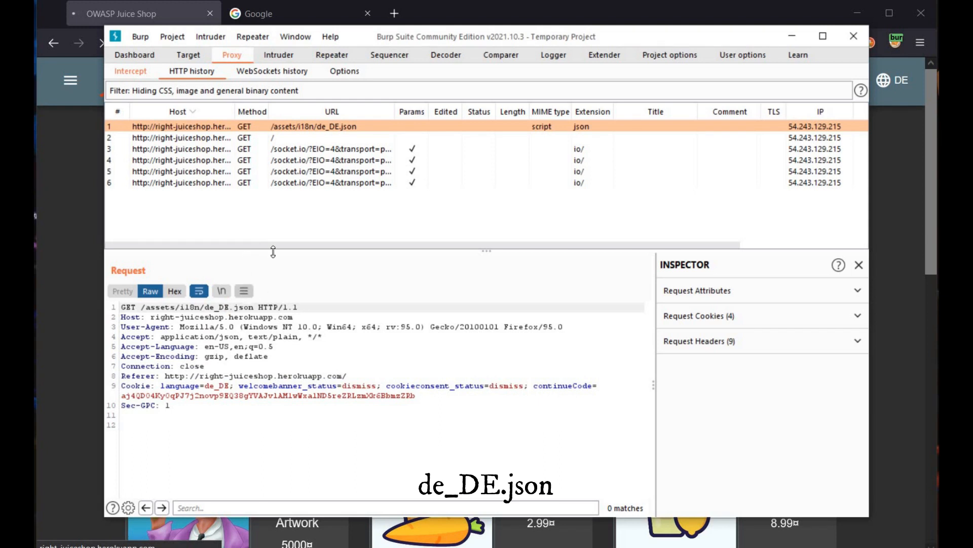
Step: Bring the Juice Shop page back into view, now showing the Italian listing
left_click(230, 307)
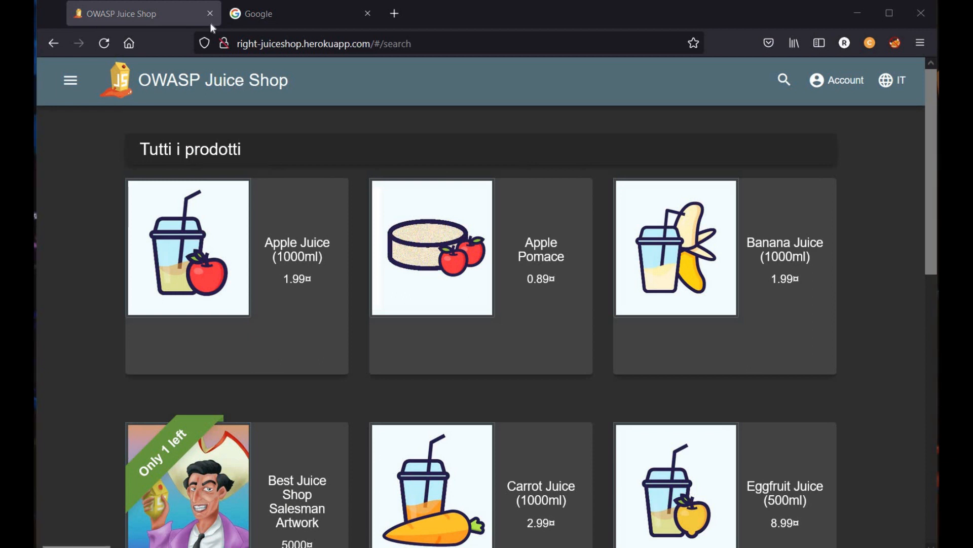
Step: Google 'owasp juice shop languages' and open the Juice Shop translations result on Crowdin
left_click(292, 13)
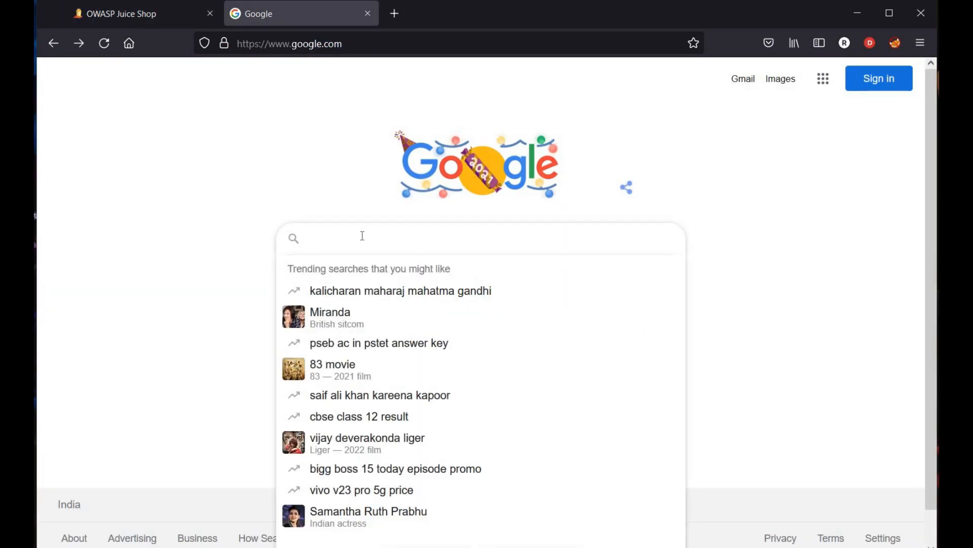
type("owasp juice shop lan")
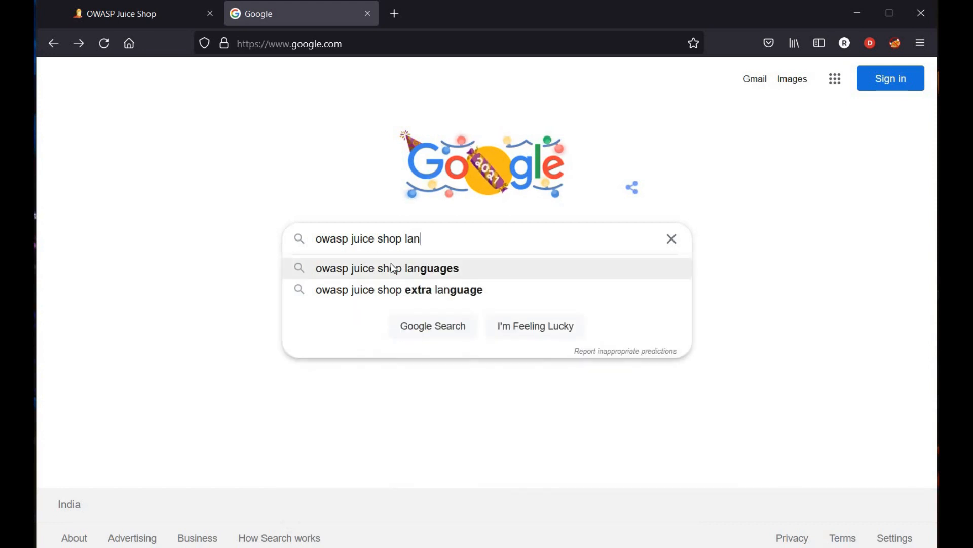
left_click(387, 268)
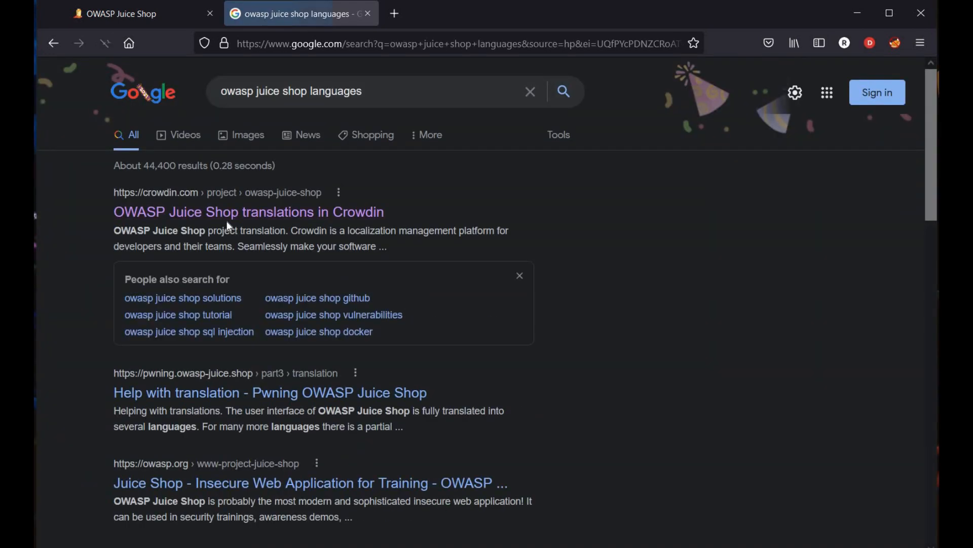
left_click(248, 212)
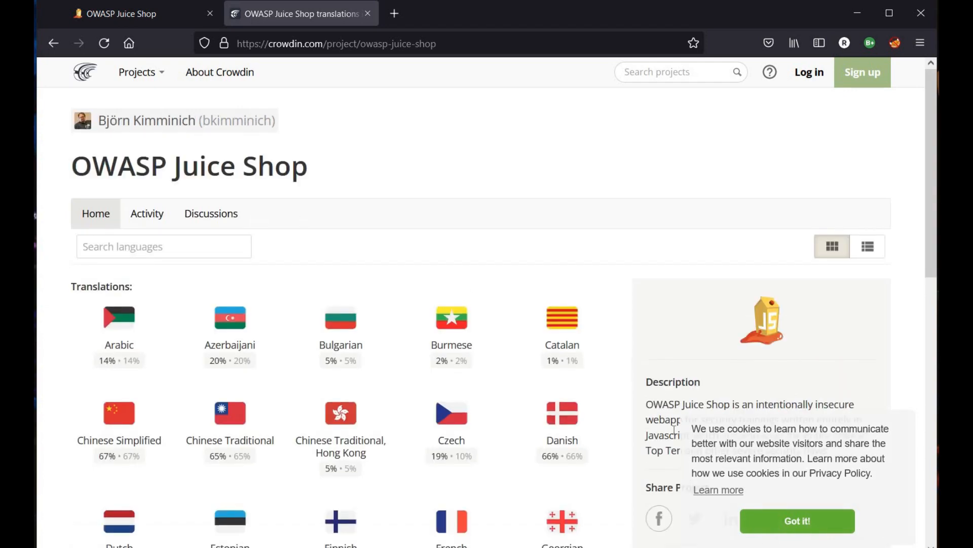
Step: Dismiss Crowdin's cookie banner and scroll the languages grid down to Klingon at 2%
left_click(797, 521)
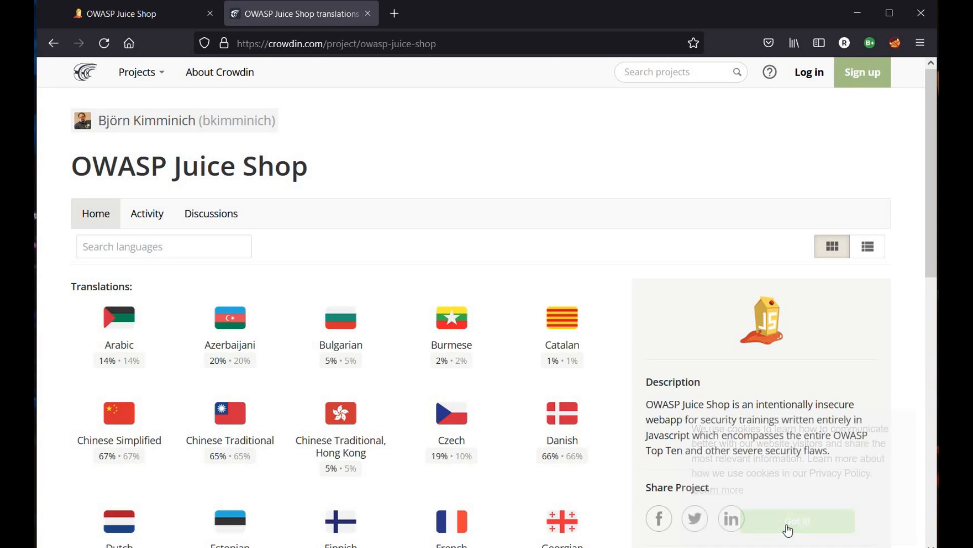
left_click(797, 521)
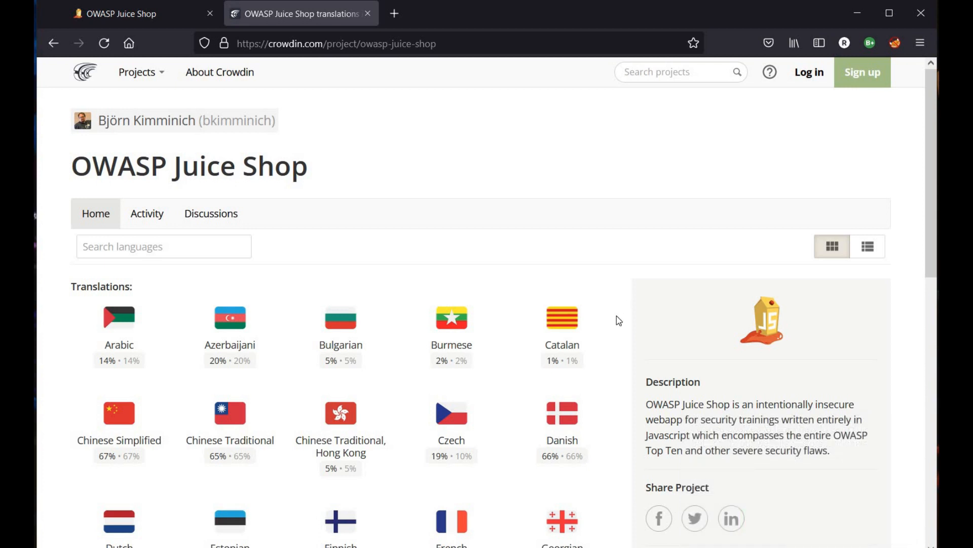
scroll("down", 3)
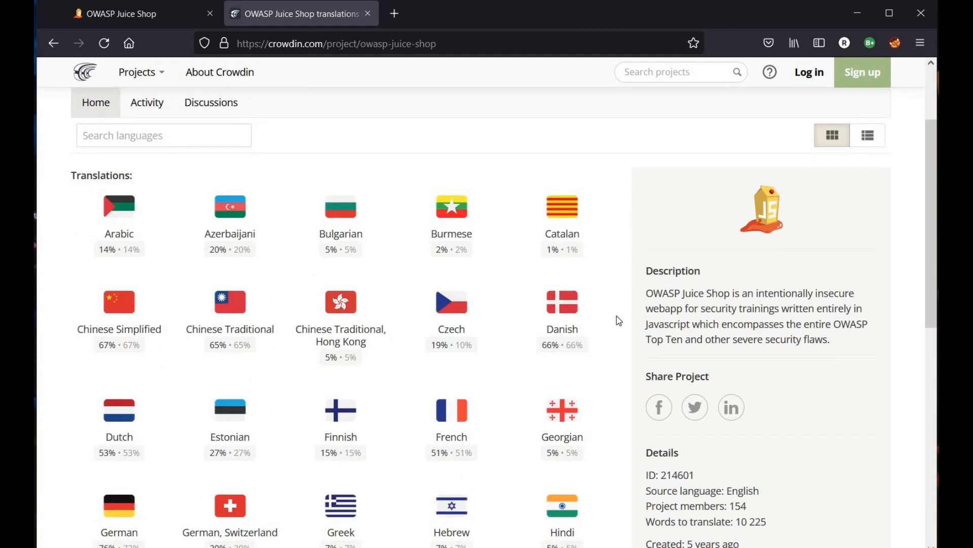
scroll("down", 3)
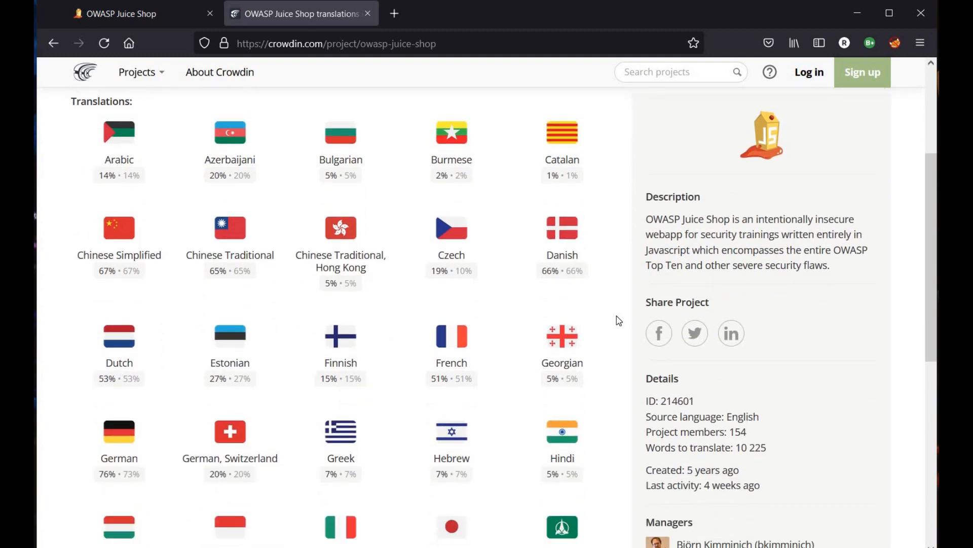
mouse_move(214, 257)
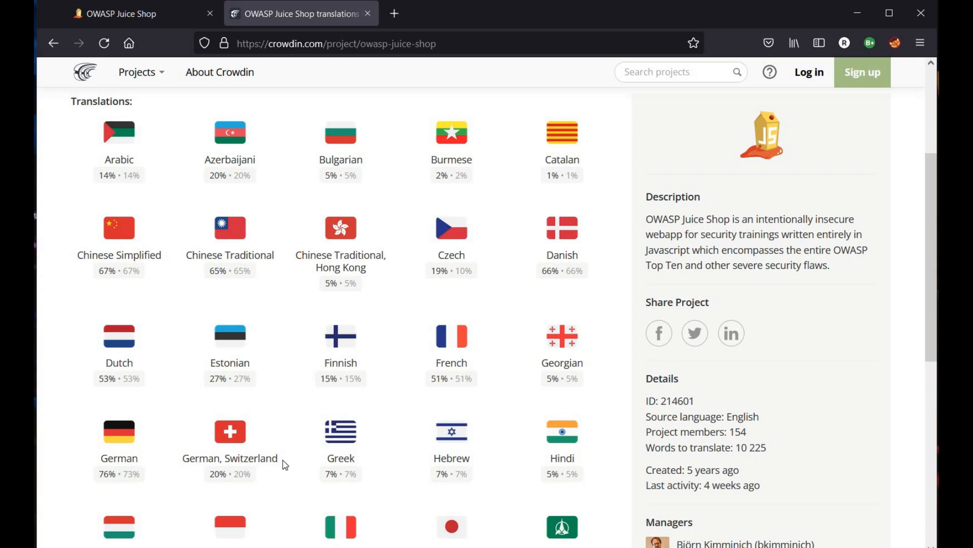
mouse_move(564, 459)
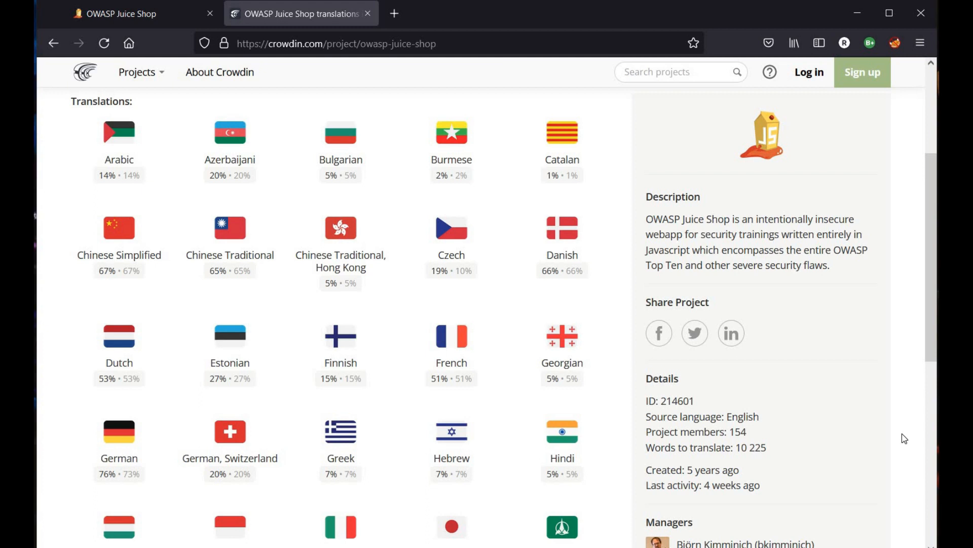
scroll("down", 3)
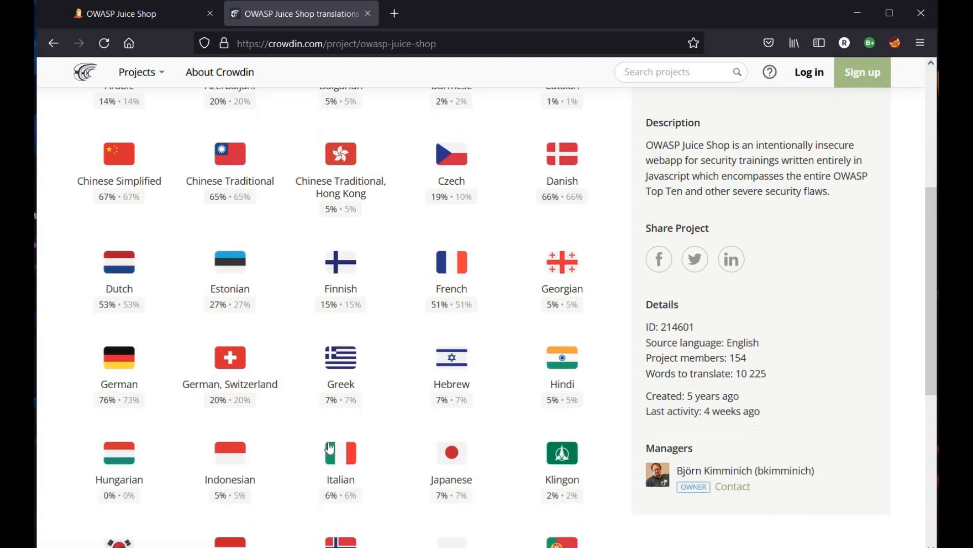
left_click(118, 14)
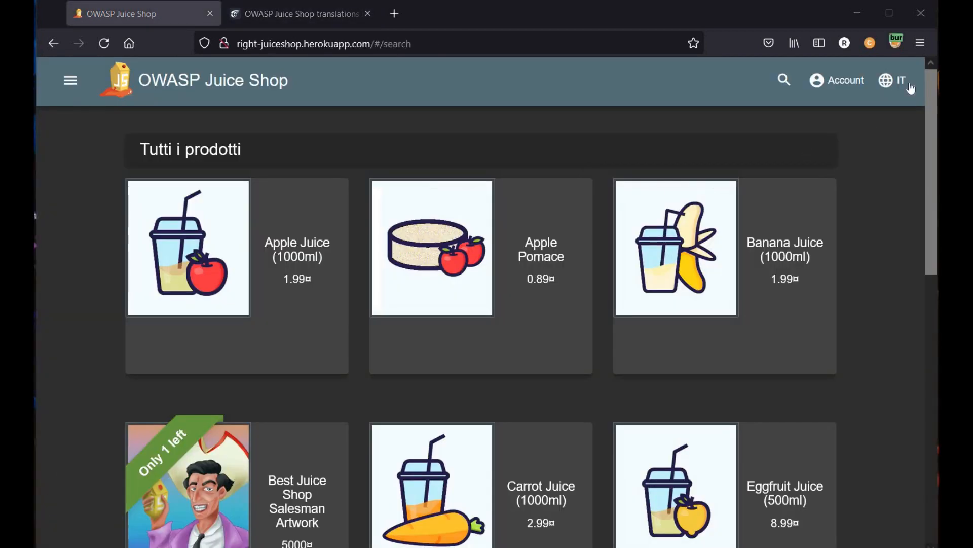
Step: Open the shop's language menu, scroll to the bottom, and select हिंदी (Hindi)
left_click(893, 79)
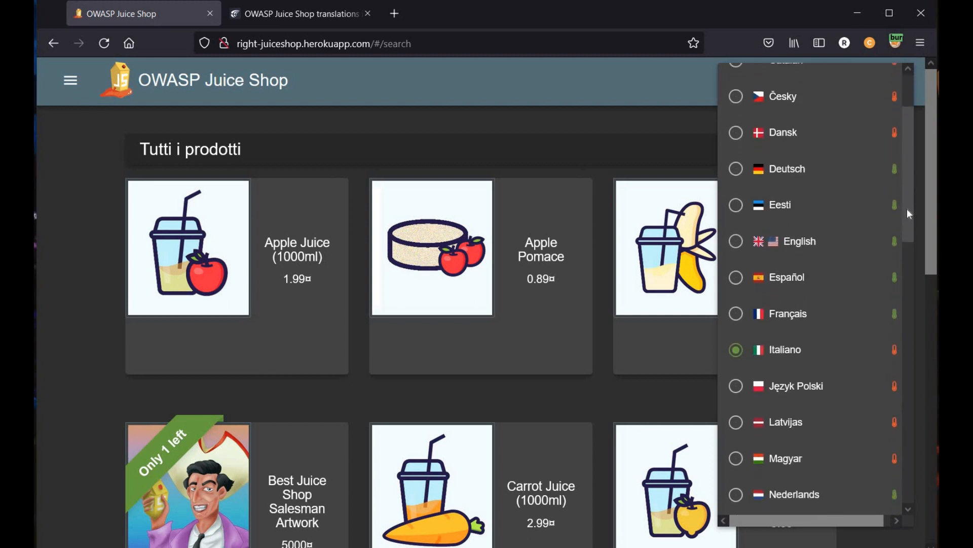
scroll("down", 3)
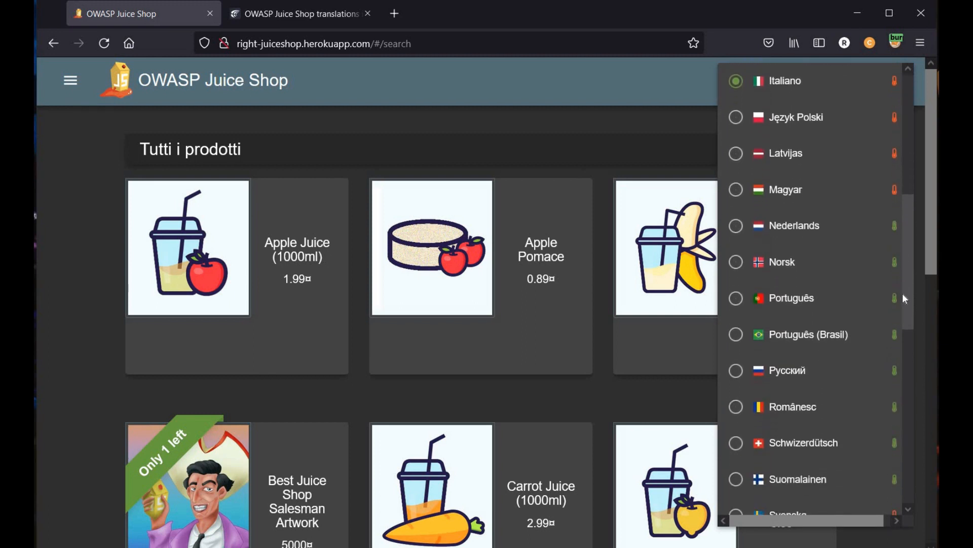
scroll("down", 3)
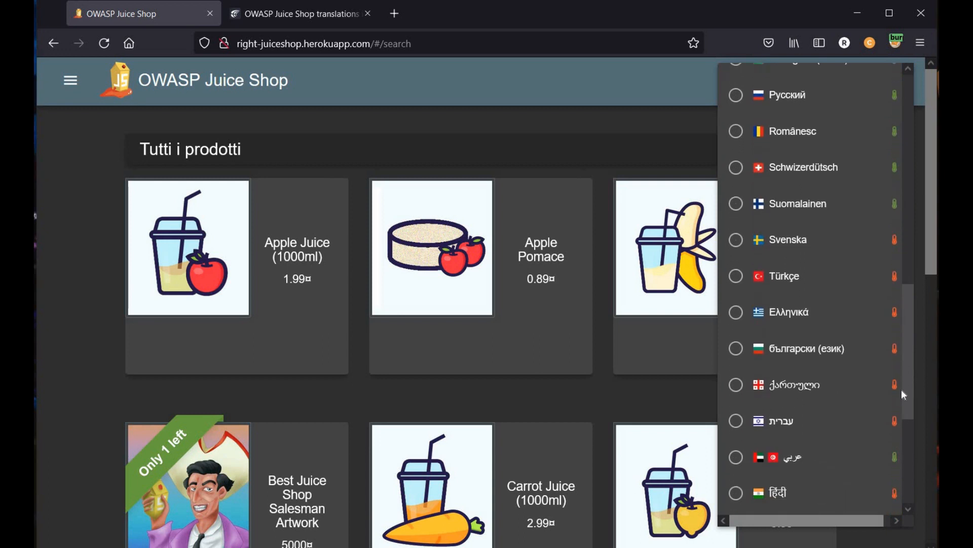
scroll("down", 3)
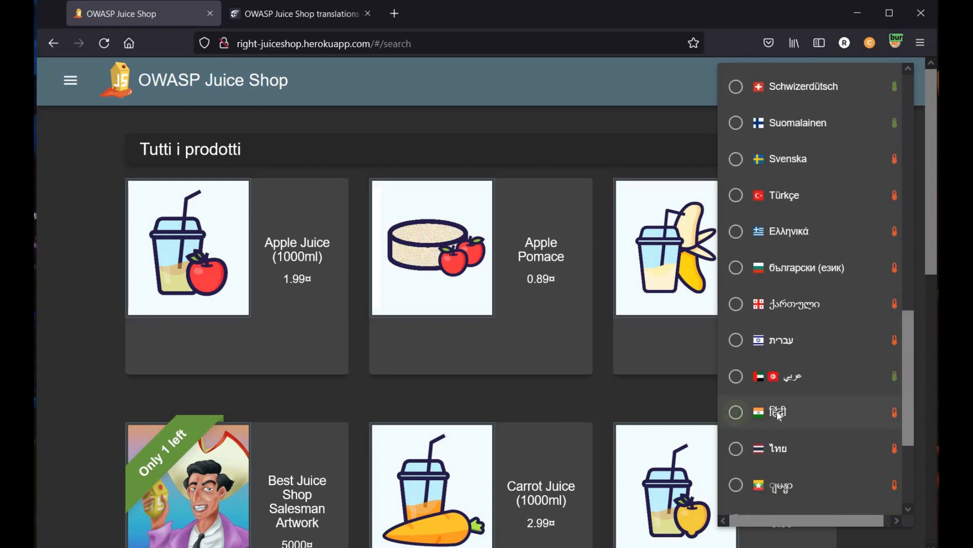
left_click(778, 412)
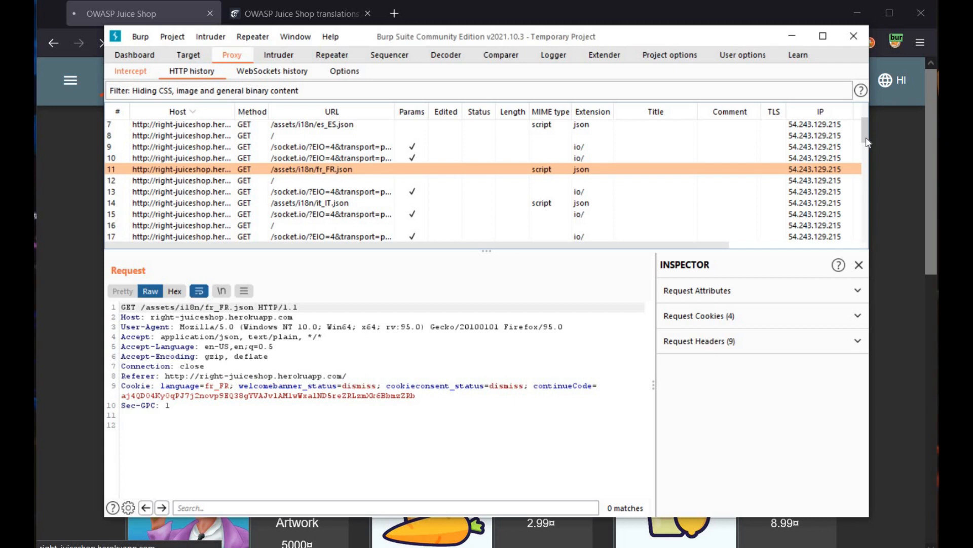
Step: Select the /assets/i18n/hi_IN.json request in HTTP history and highlight hi_IN in its path
scroll("down", 3)
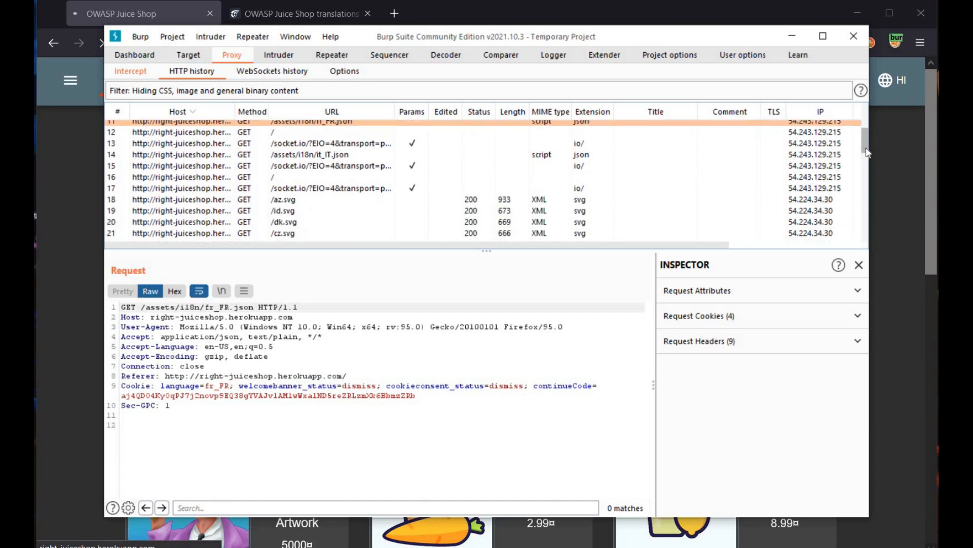
scroll("down", 3)
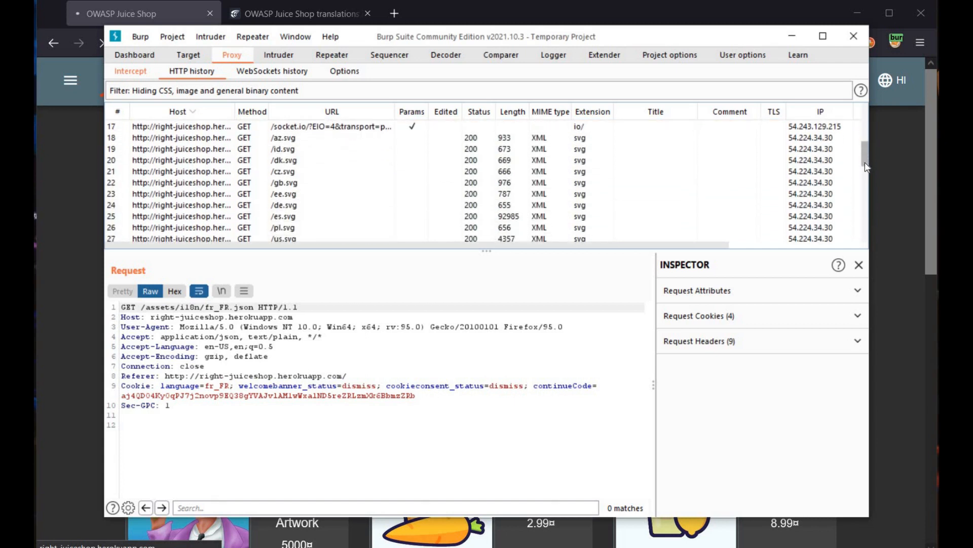
scroll("down", 3)
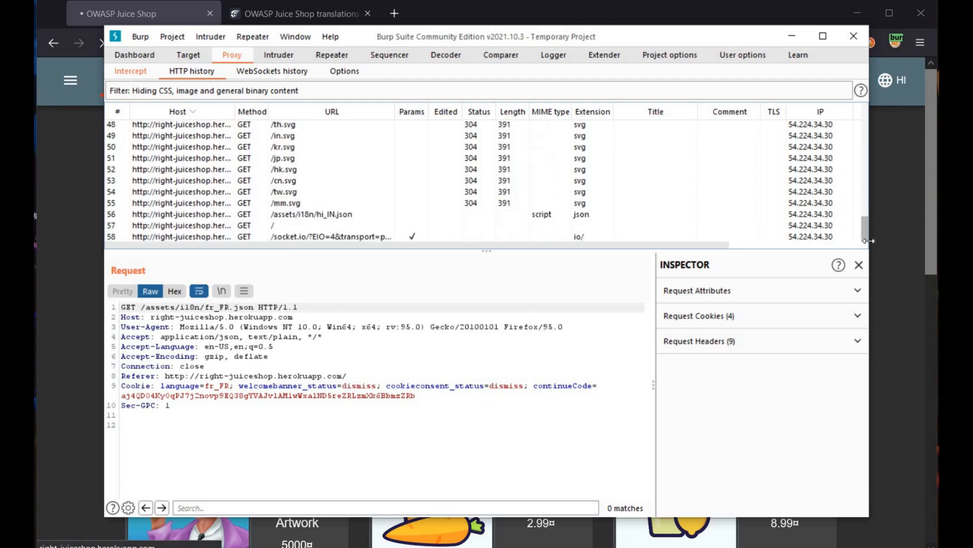
left_click(315, 214)
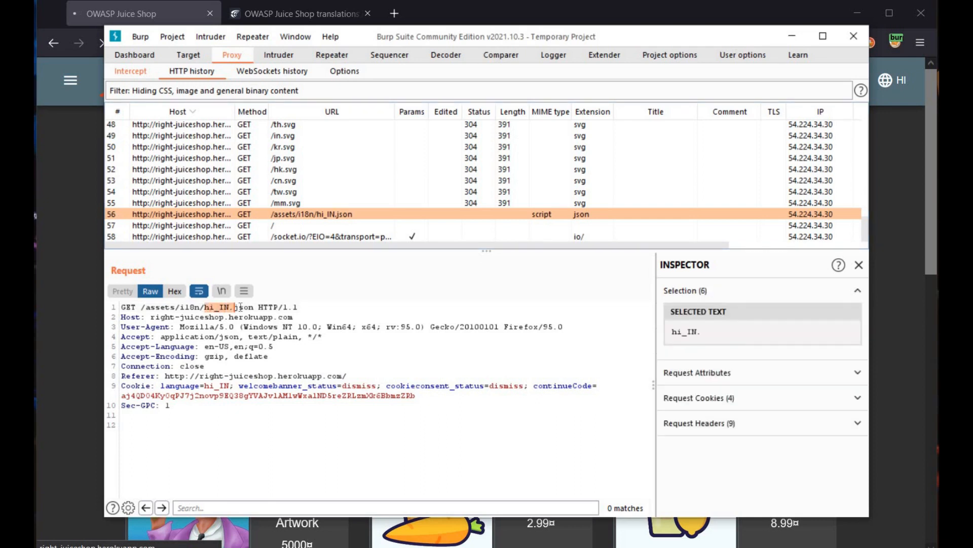
left_click_drag(233, 307, 242, 307)
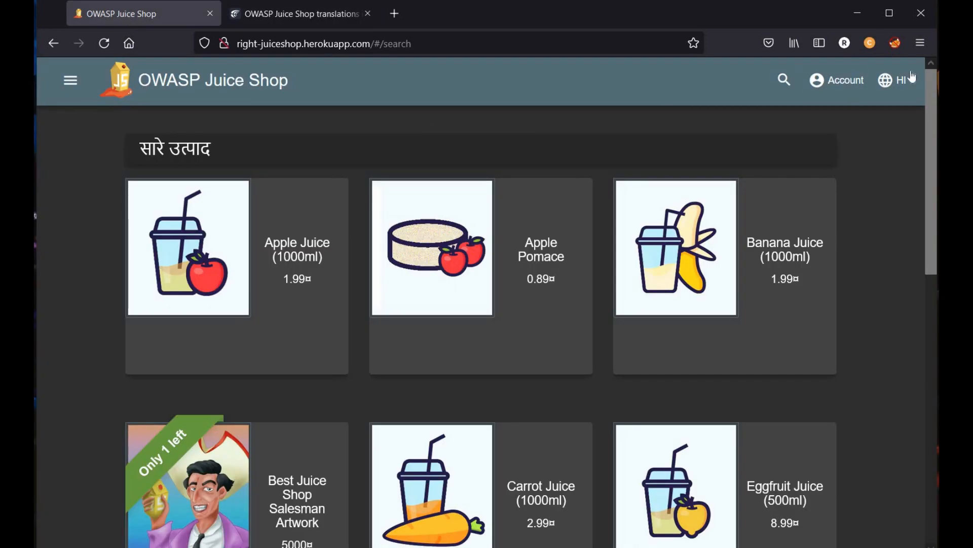
Step: Set the shop language to English, force a page reload, and return to Crowdin
left_click(897, 79)
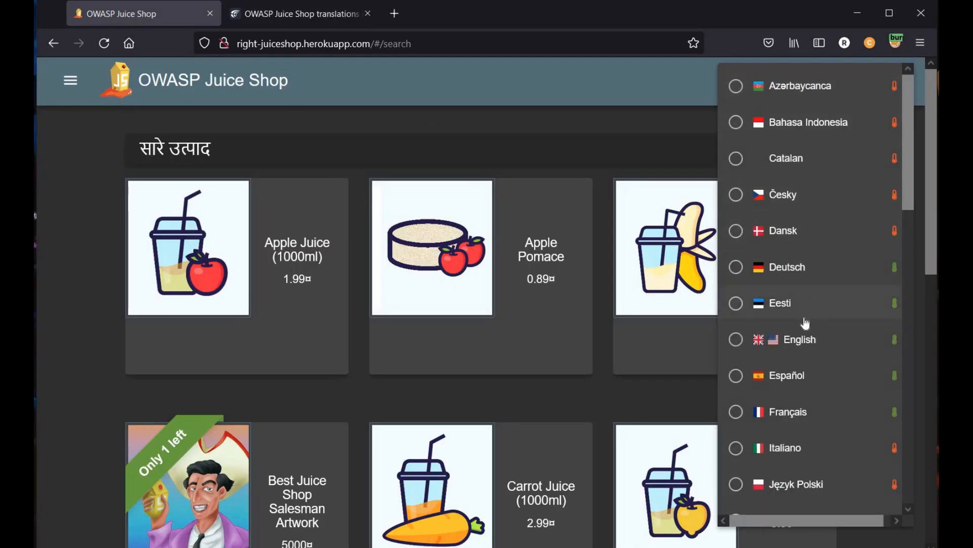
left_click(799, 339)
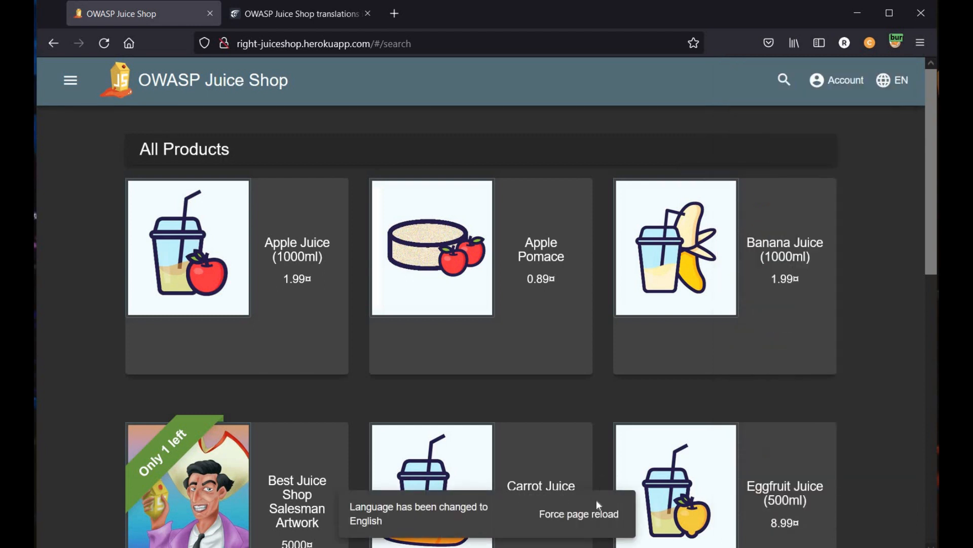
left_click(577, 514)
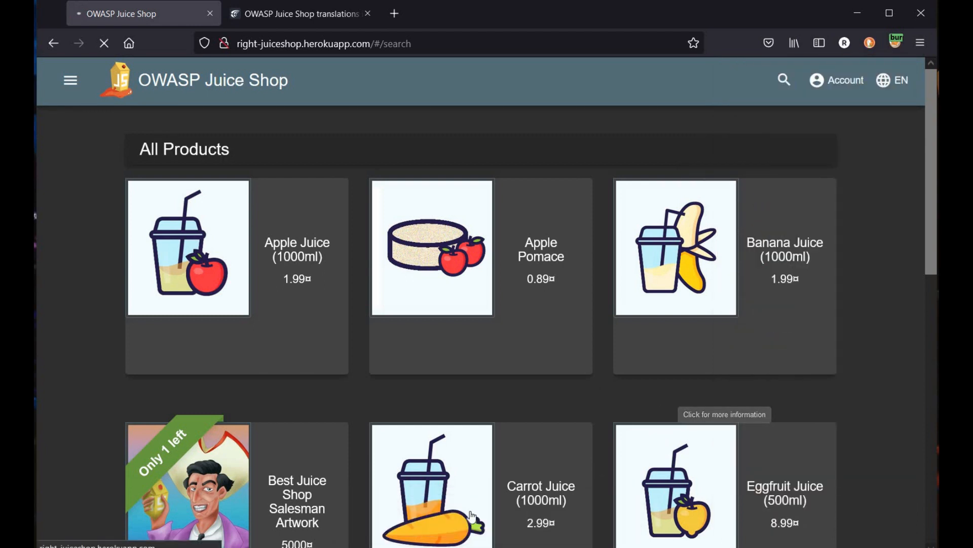
left_click(299, 13)
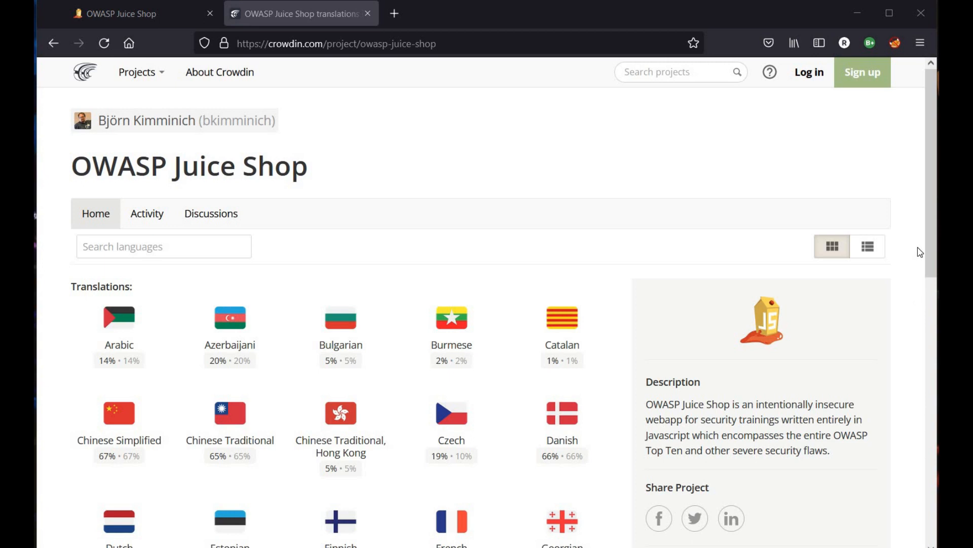
Step: Scroll the Crowdin languages grid past Hindi to Klingon, Korean and Portuguese
scroll("down", 3)
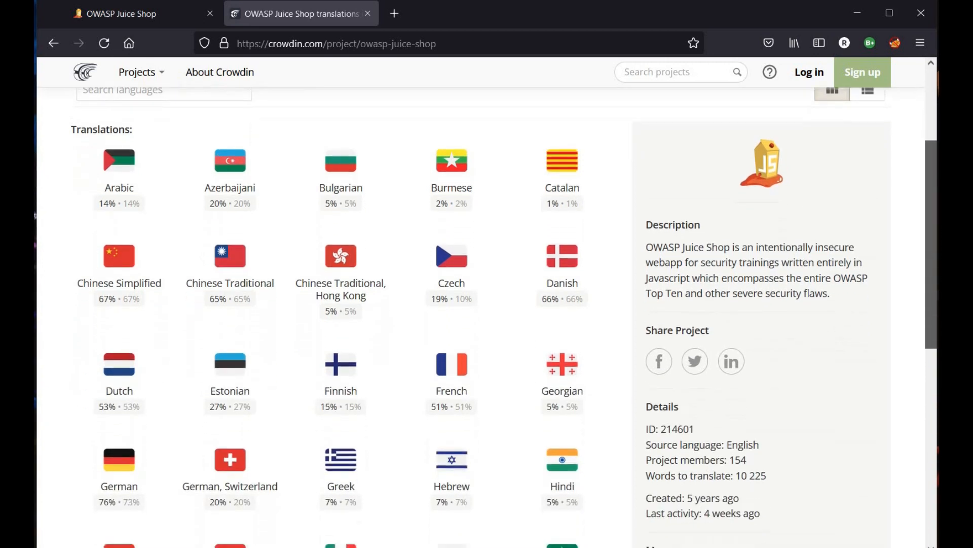
scroll("down", 3)
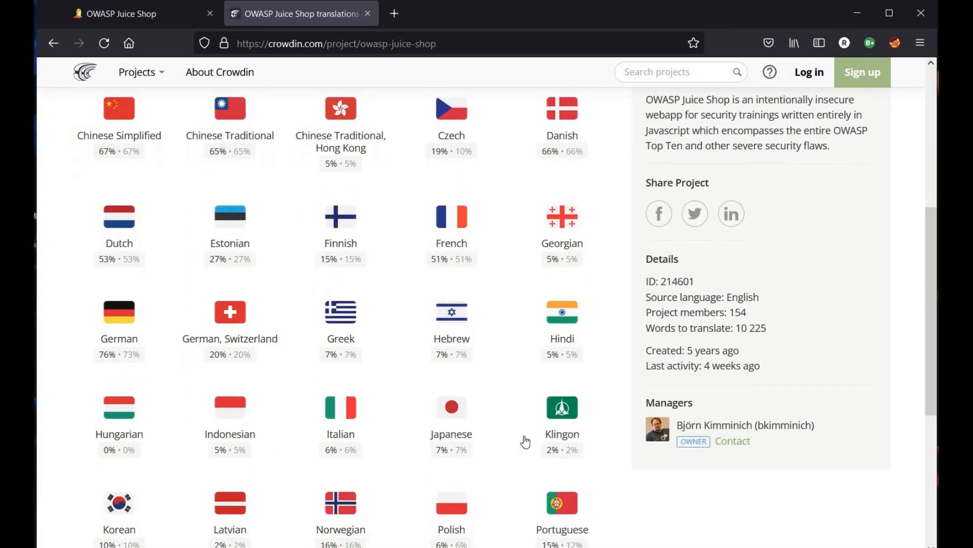
mouse_move(316, 423)
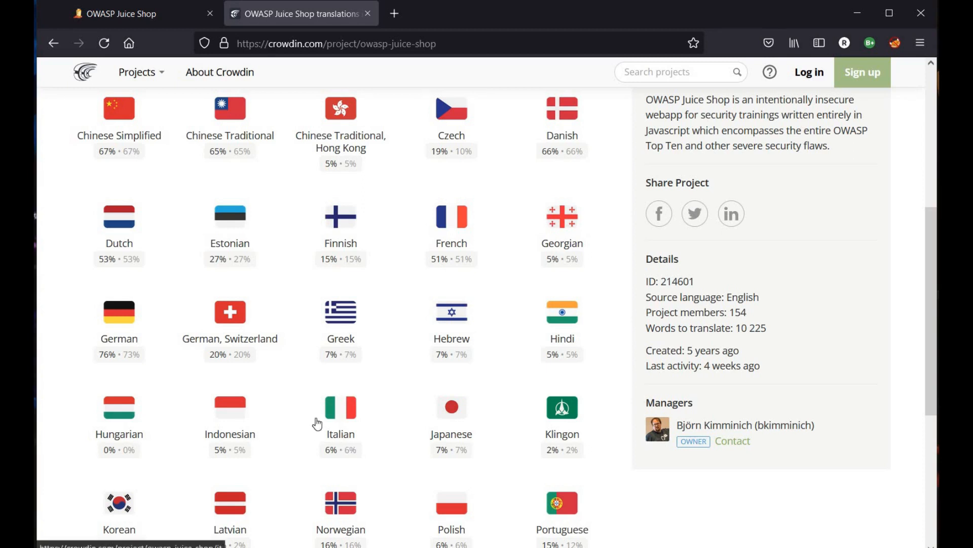
mouse_move(378, 442)
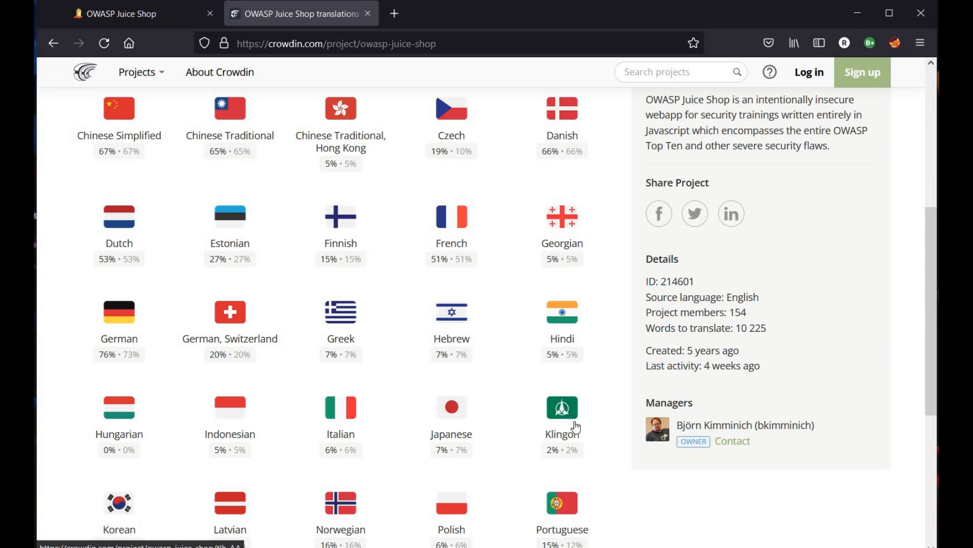
mouse_move(577, 429)
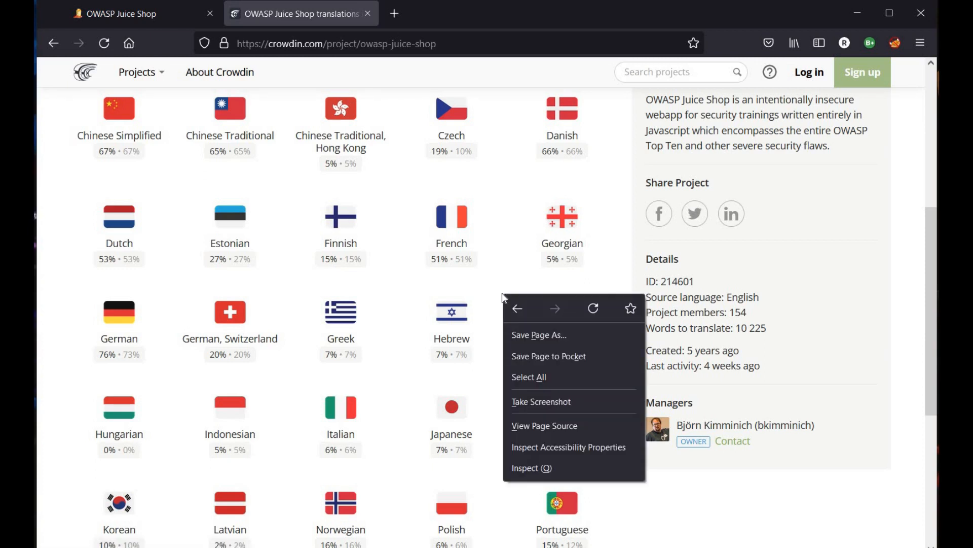
mouse_move(543, 467)
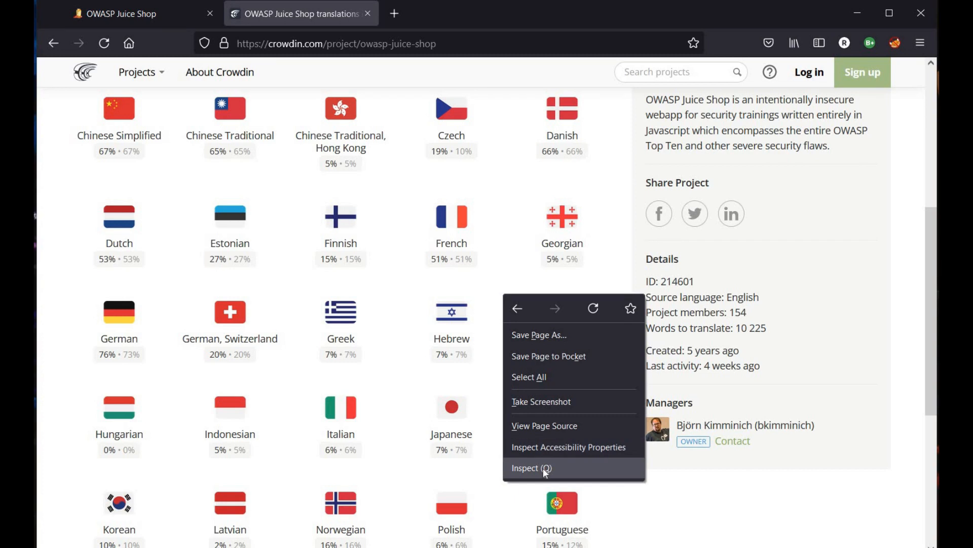
Step: Inspect the Crowdin page and search all loaded Debugger source files for 'kli'
left_click(531, 468)
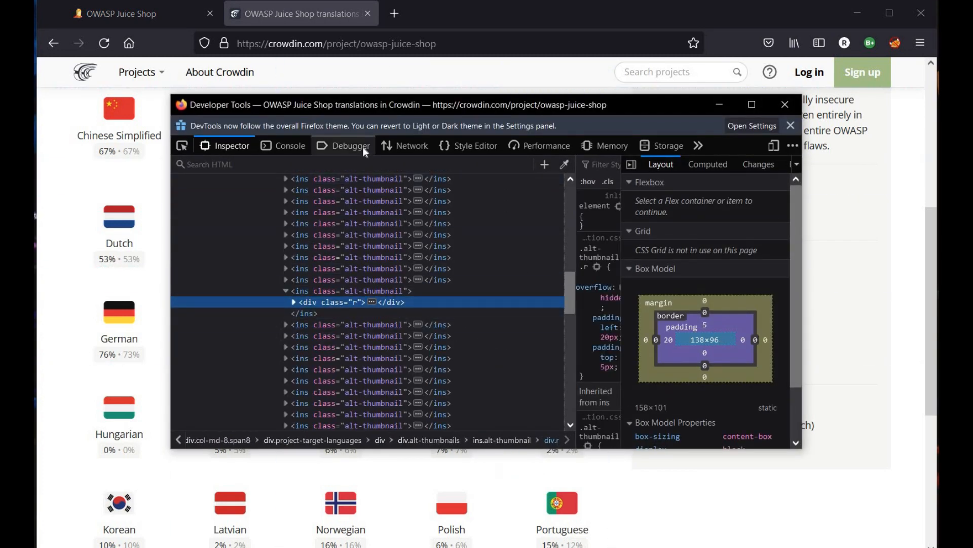
left_click(349, 146)
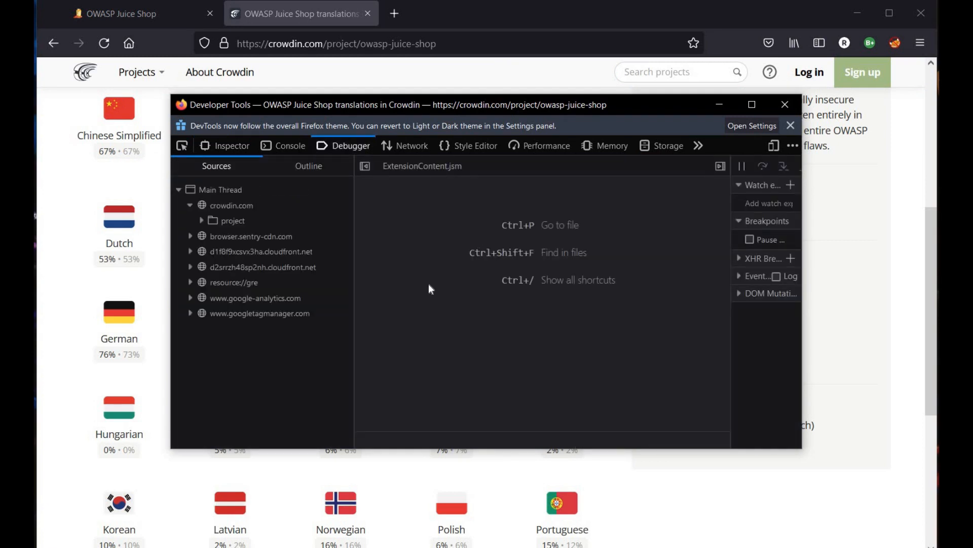
mouse_move(500, 113)
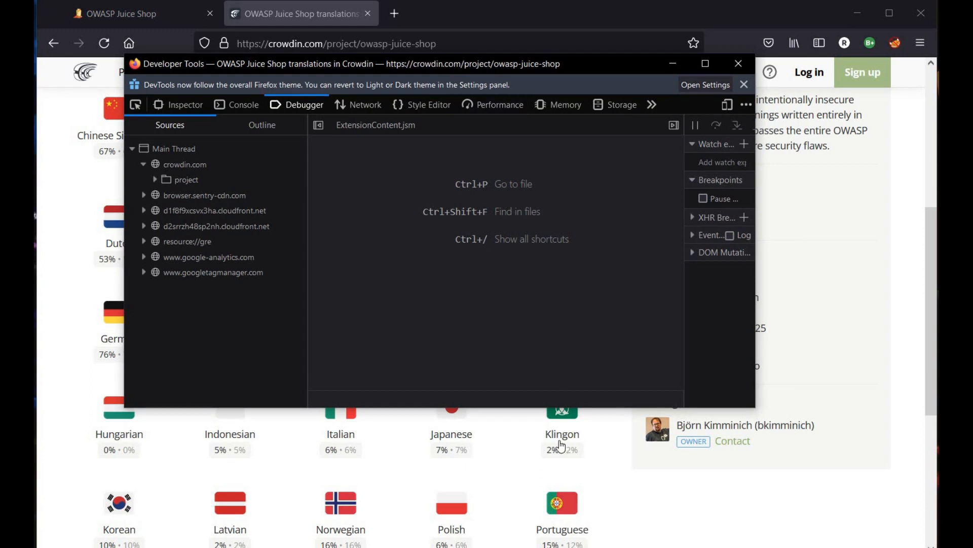
mouse_move(404, 258)
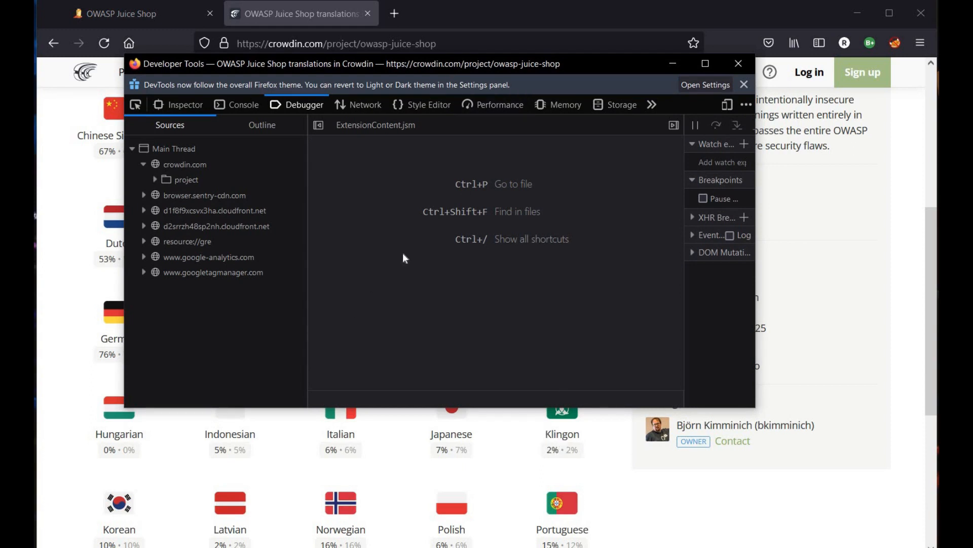
mouse_move(321, 199)
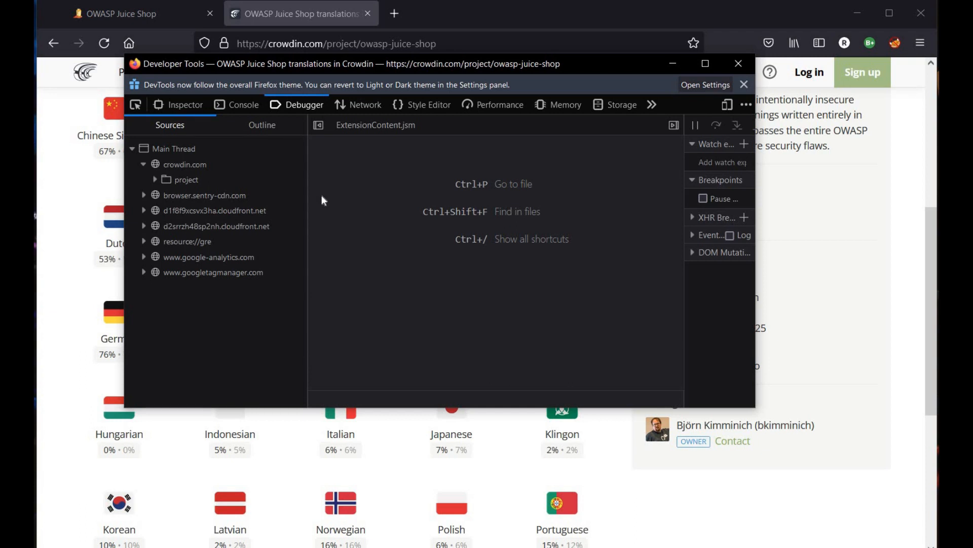
key("Ctrl+Shift+F")
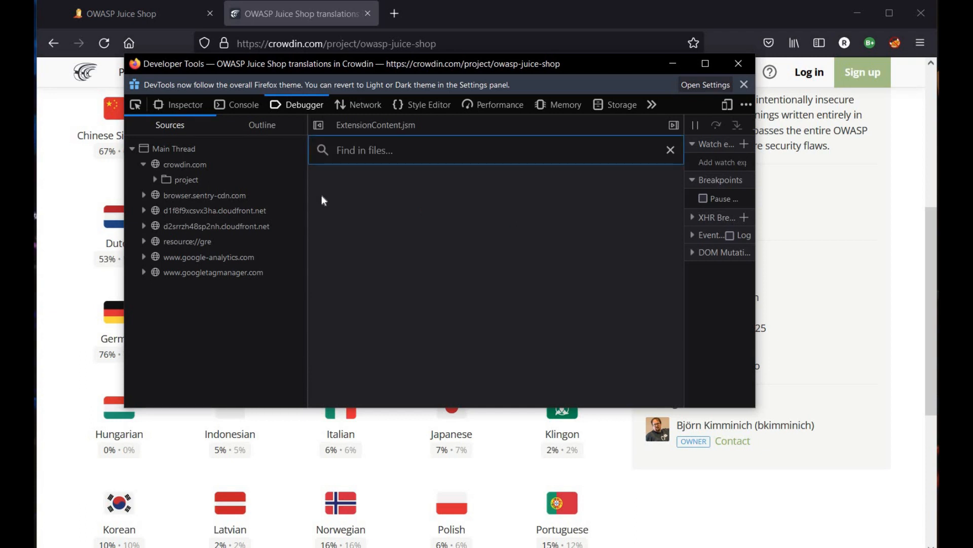
type("kli")
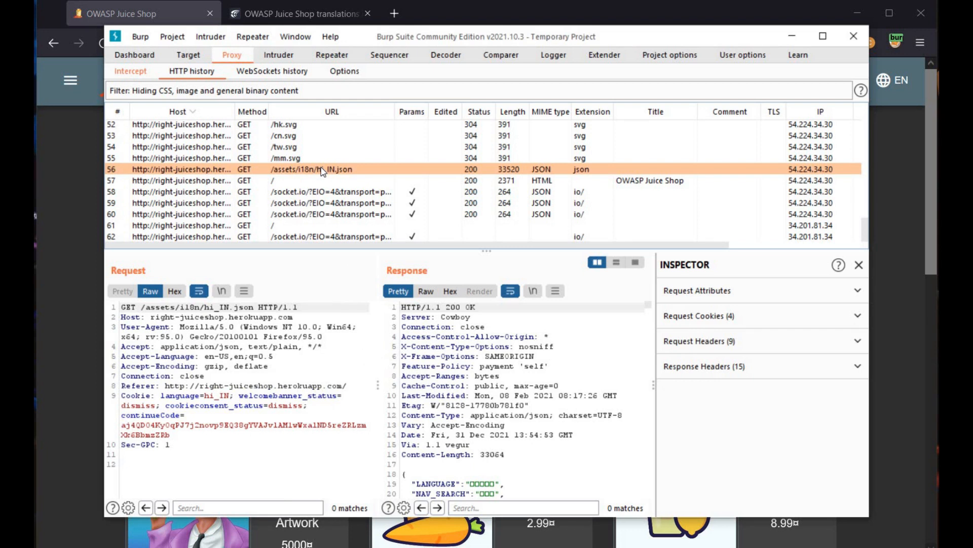
Step: Send the hi_IN.json request from HTTP history to Burp Repeater
right_click(323, 169)
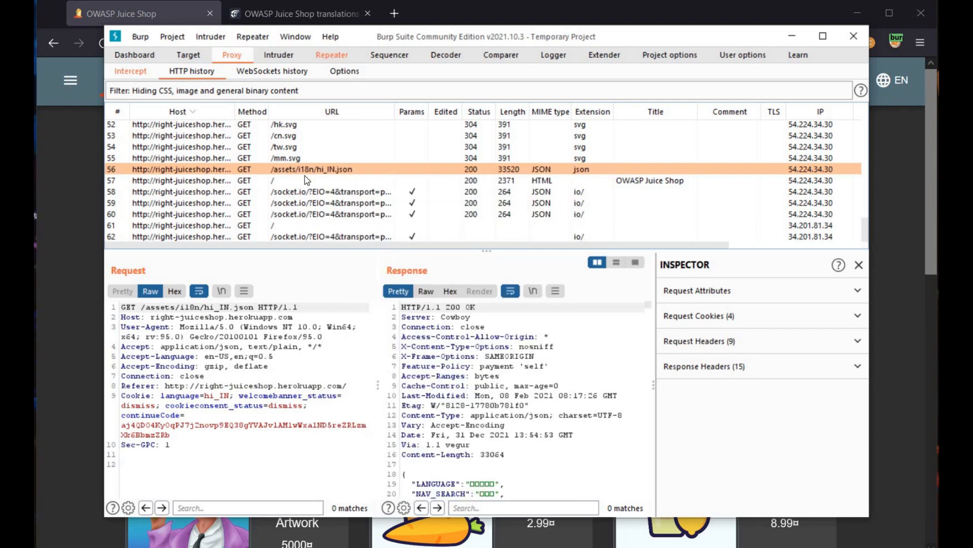
left_click(334, 53)
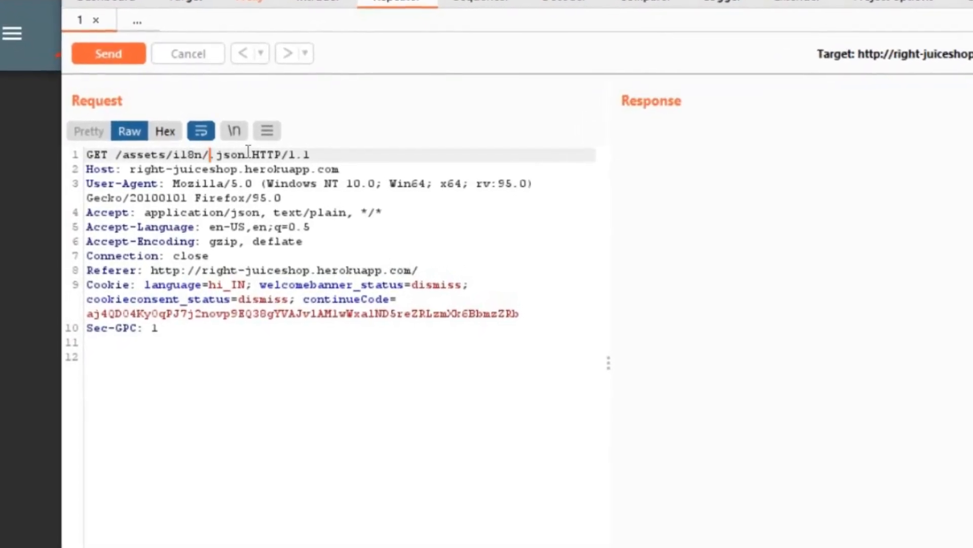
Step: Request tlh_AA.json in Repeater and get a 200 OK with Klingon translations
type("tlh_AA")
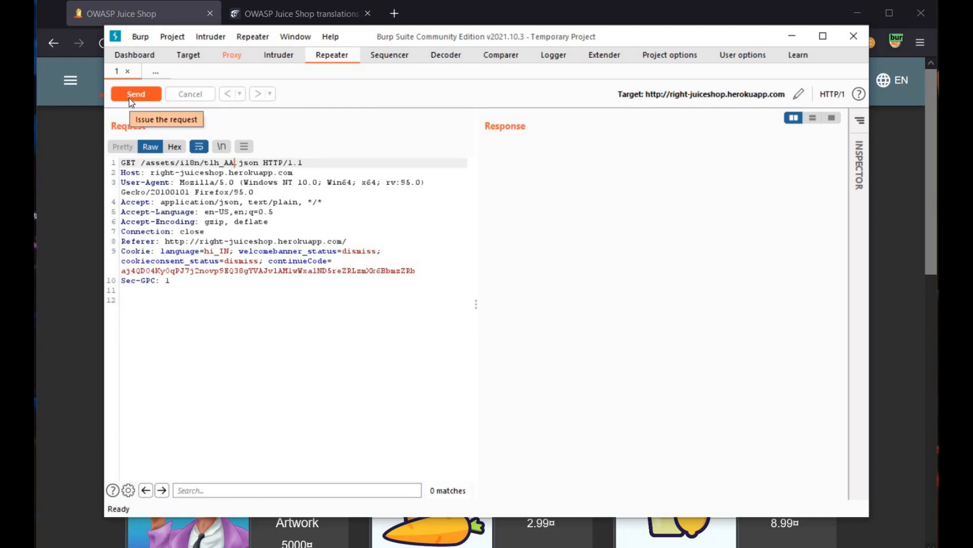
left_click(135, 94)
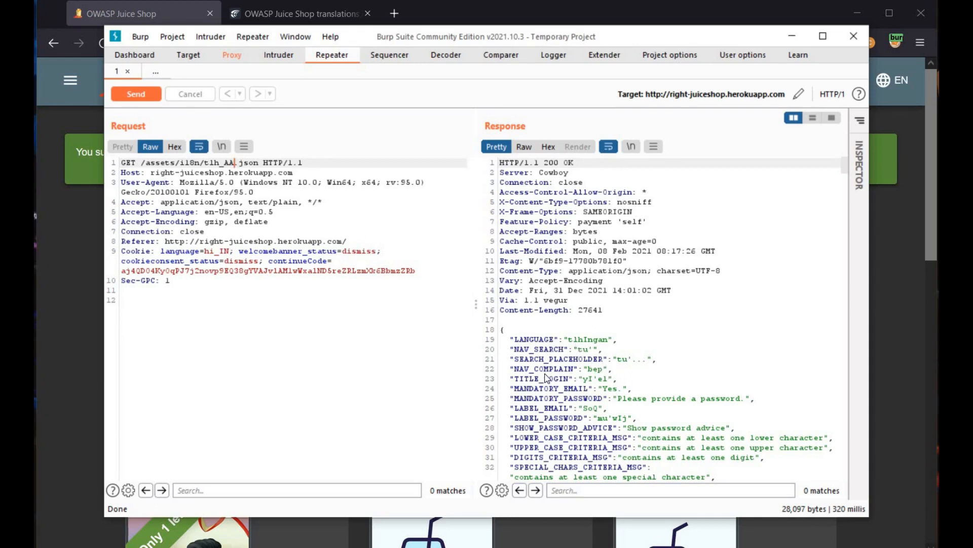
mouse_move(611, 392)
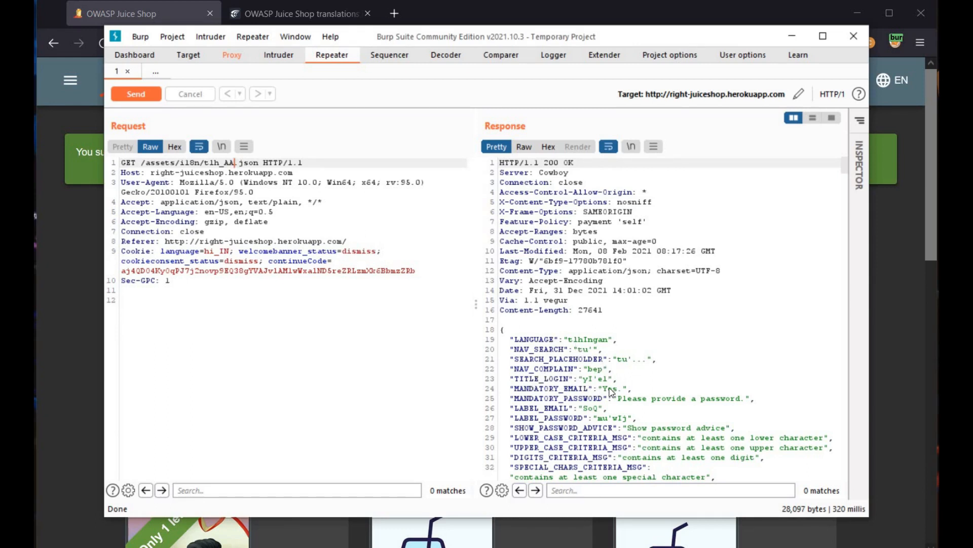
mouse_move(478, 400)
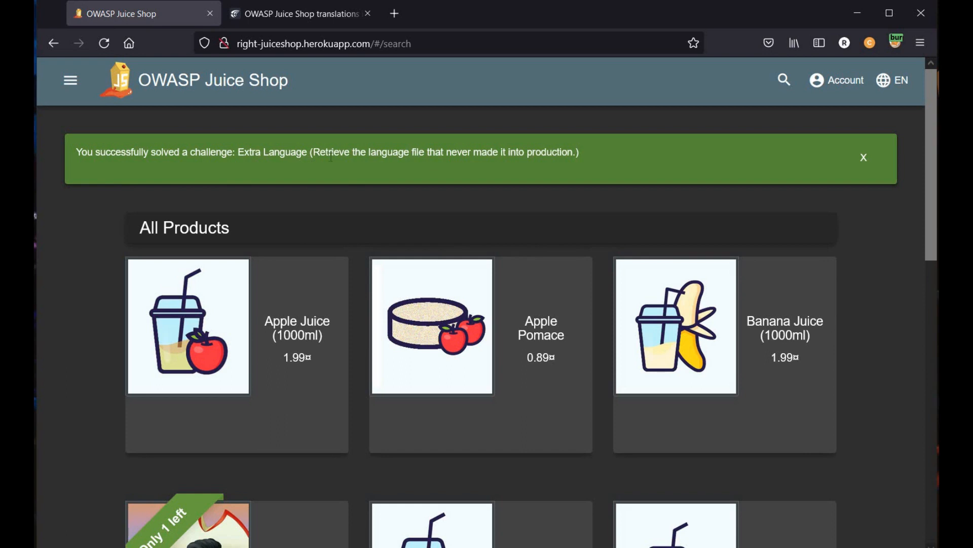
mouse_move(233, 304)
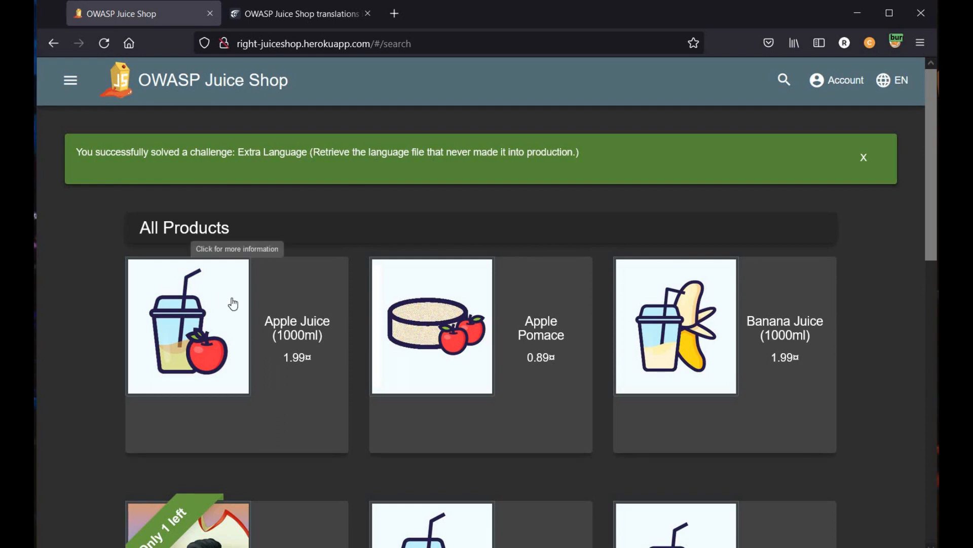